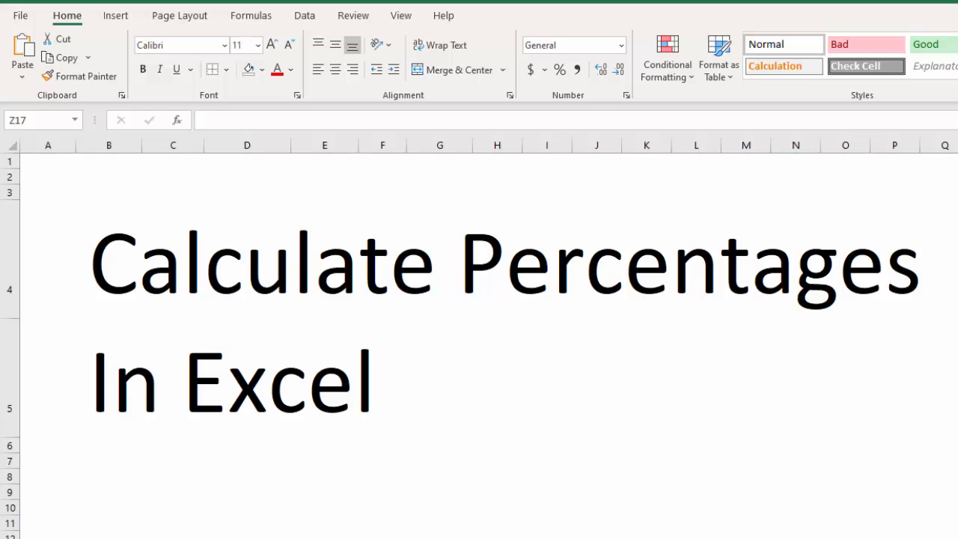
# Switch to the worksheet with the discount table: cost 100, 15% discount, $85.00 final price
pyautogui.click(401, 15)
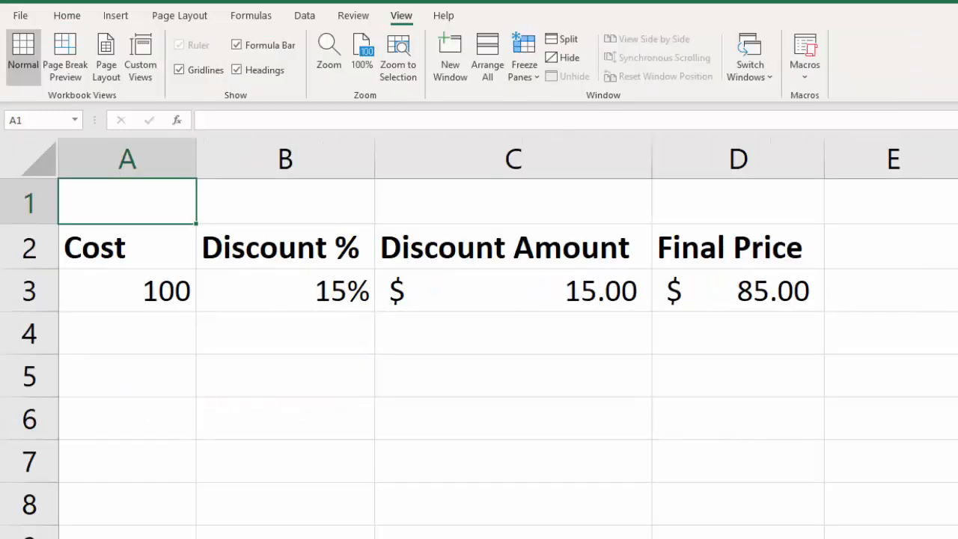
# Select the cost value 100 in A3 to format it as $100.00
pyautogui.click(127, 247)
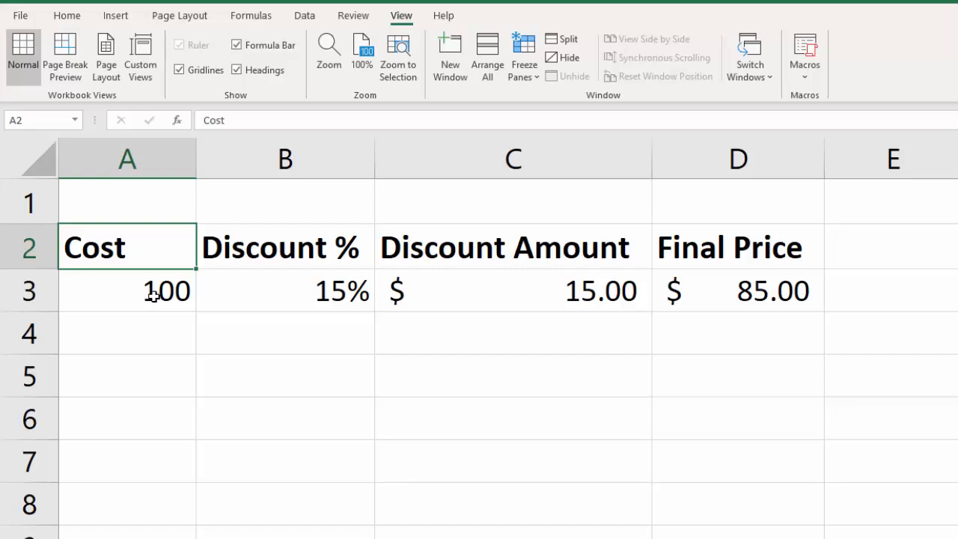
pyautogui.click(67, 15)
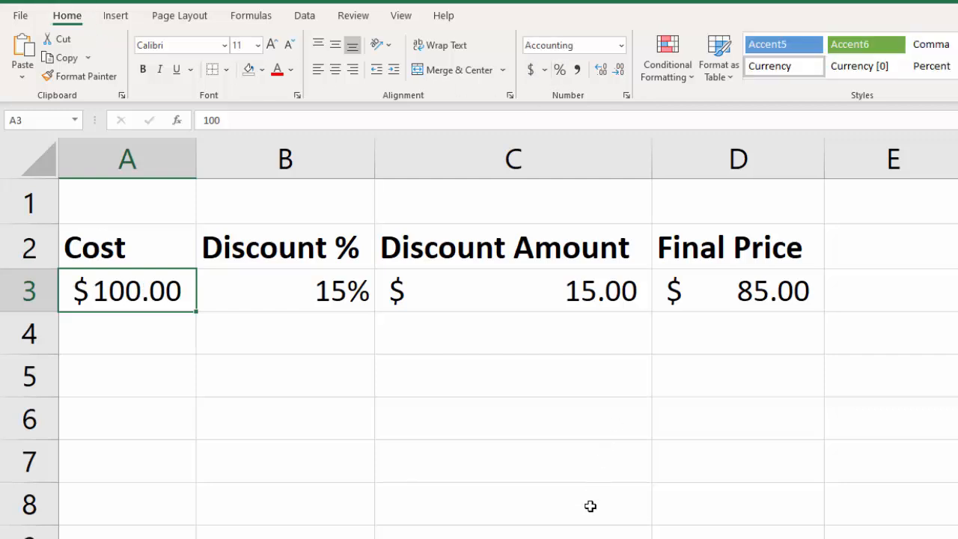
pyautogui.moveTo(299, 291)
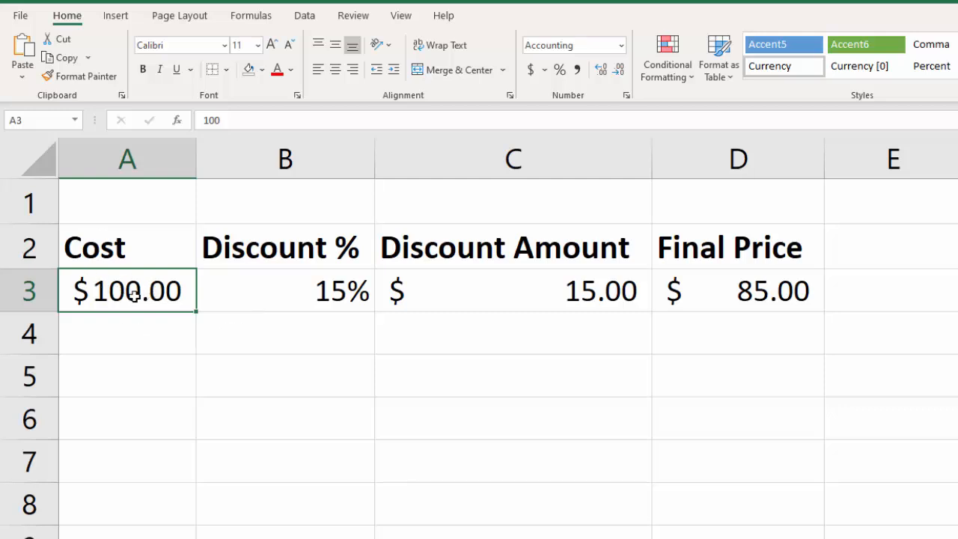
pyautogui.click(285, 291)
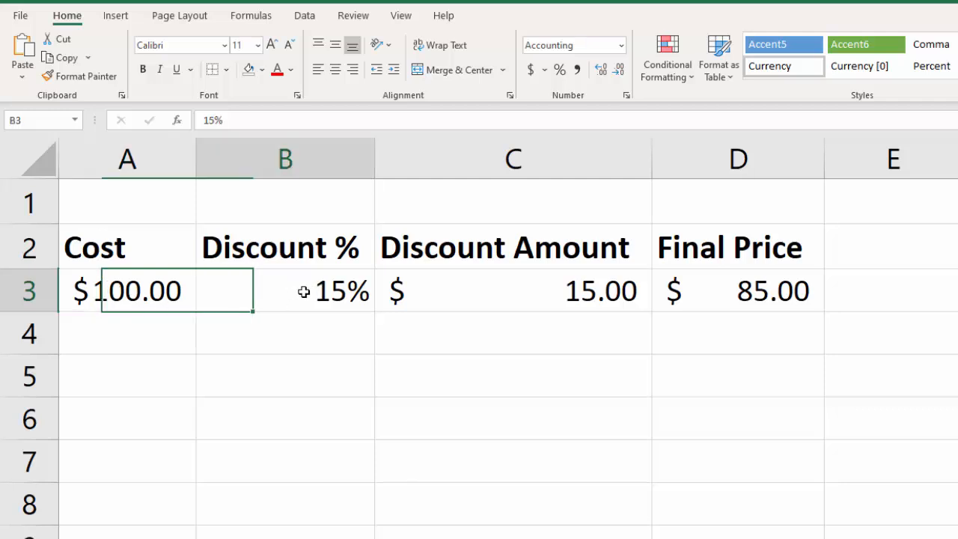
pyautogui.click(285, 291)
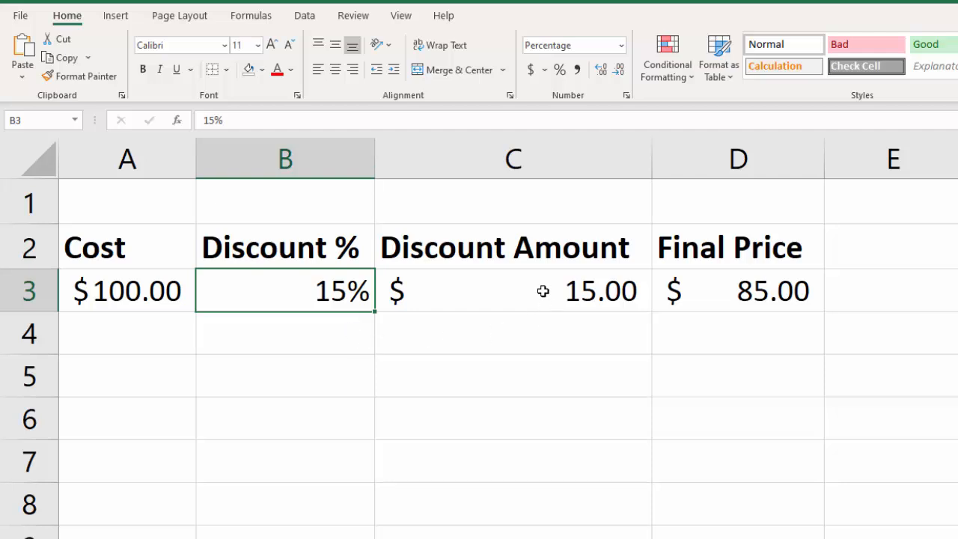
pyautogui.moveTo(536, 289)
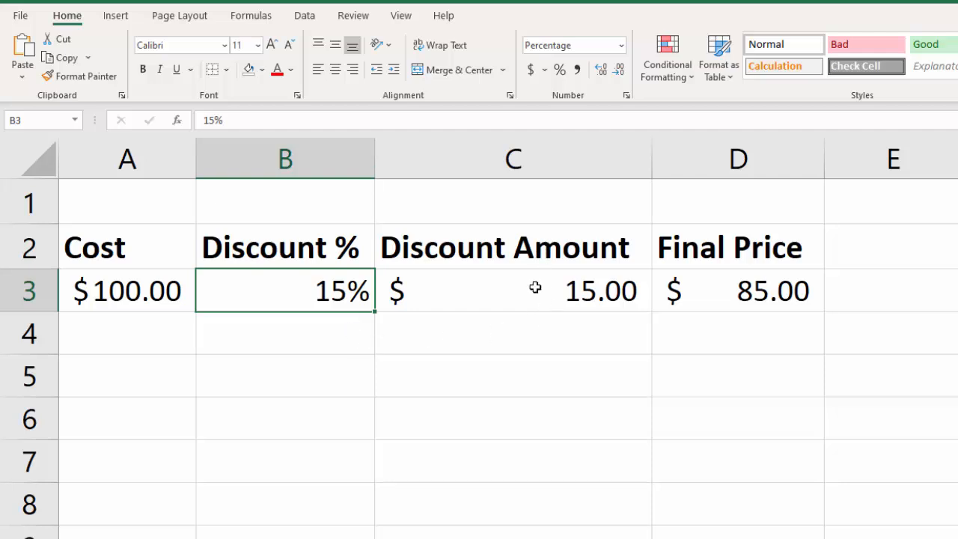
pyautogui.click(514, 290)
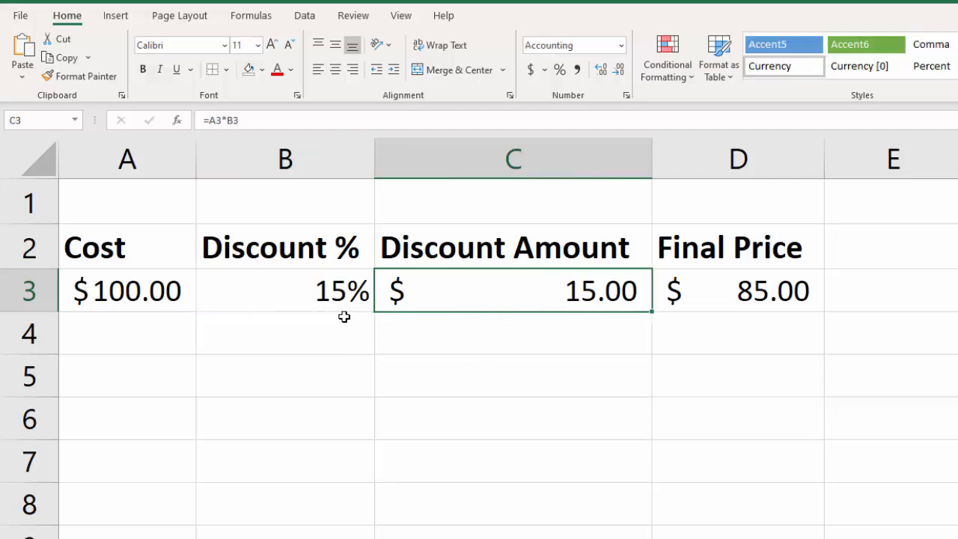
pyautogui.moveTo(157, 311)
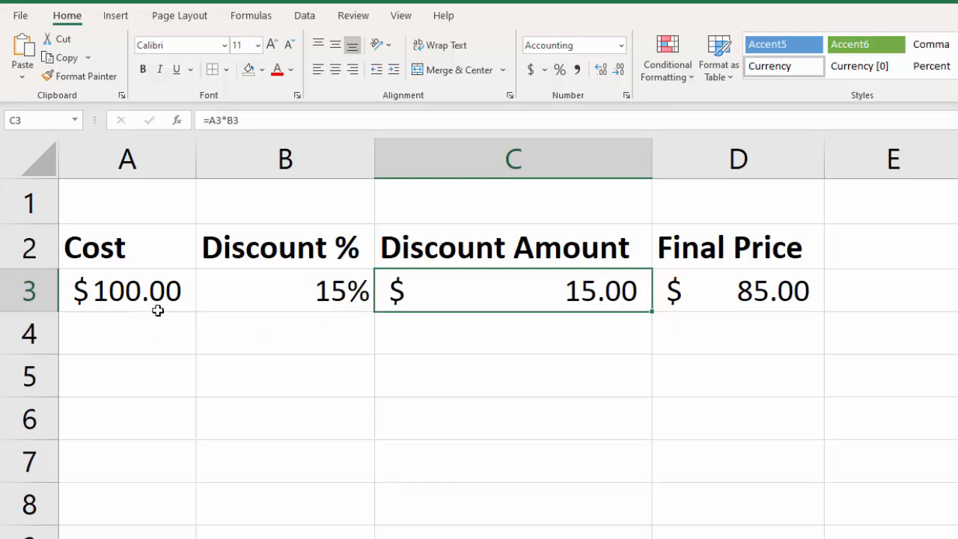
pyautogui.moveTo(620, 320)
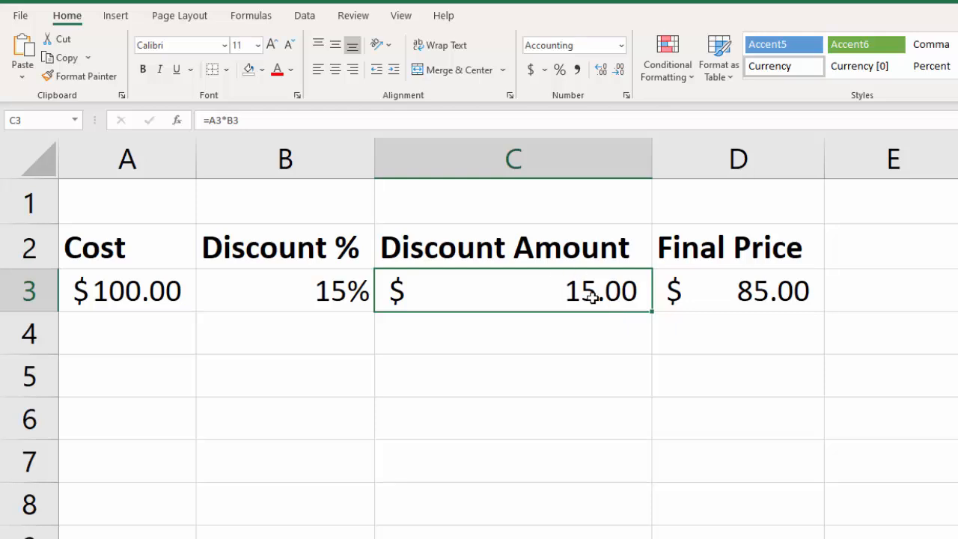
pyautogui.moveTo(769, 293)
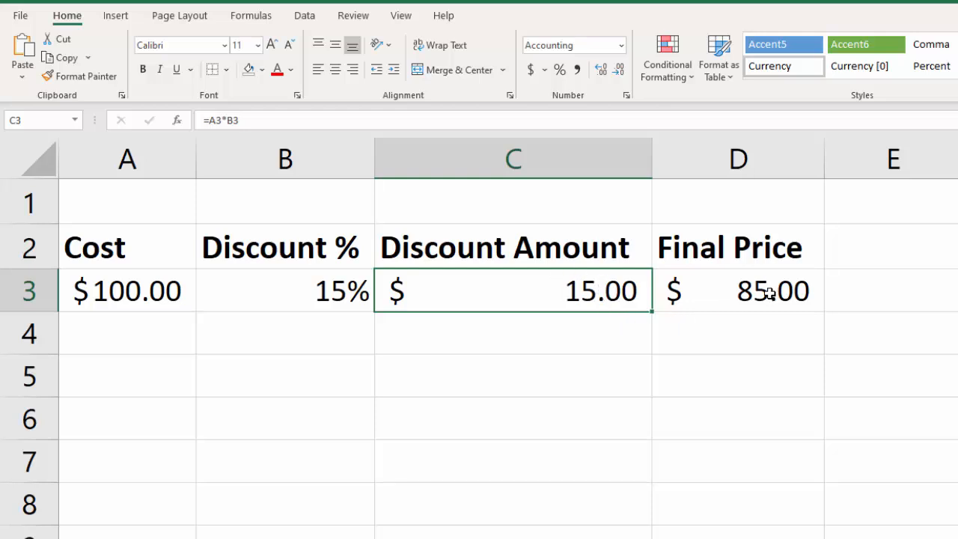
pyautogui.click(738, 292)
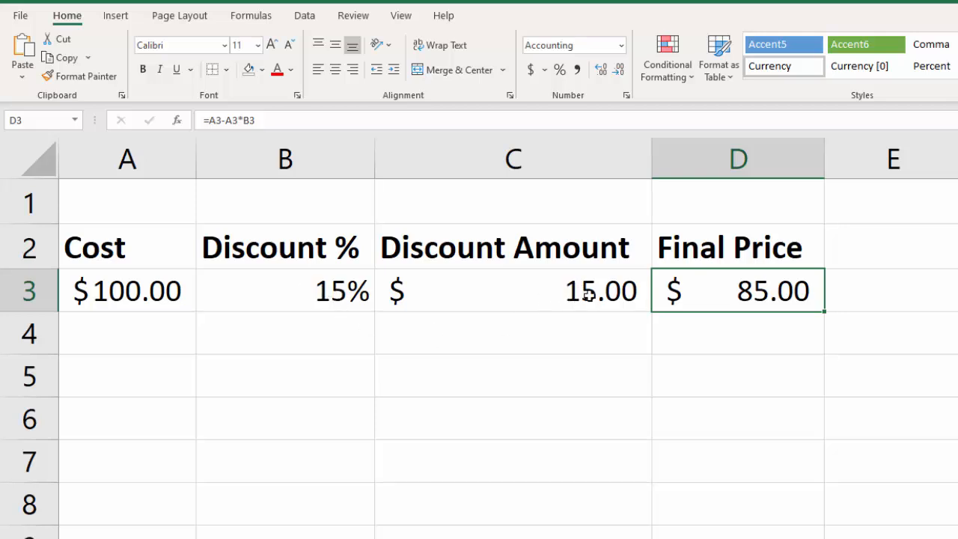
pyautogui.moveTo(814, 336)
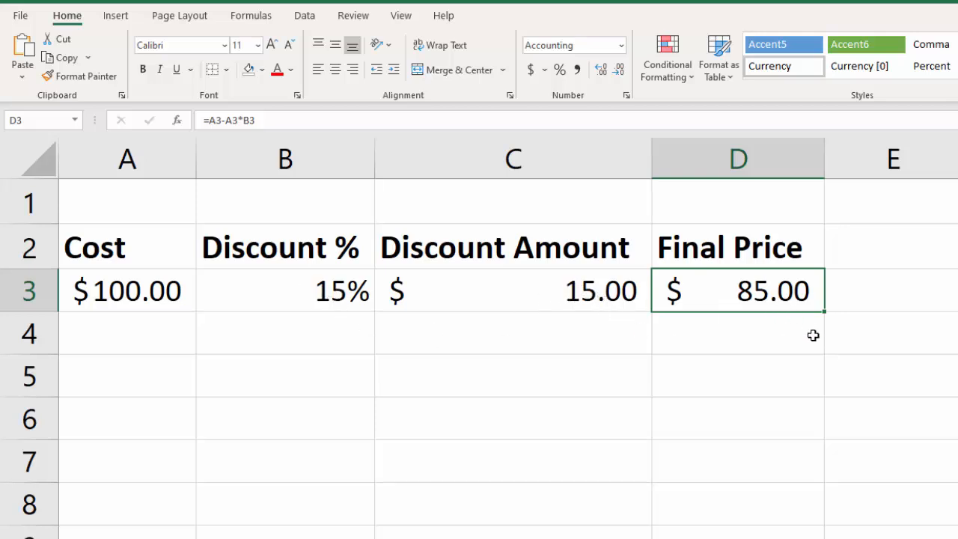
pyautogui.moveTo(612, 398)
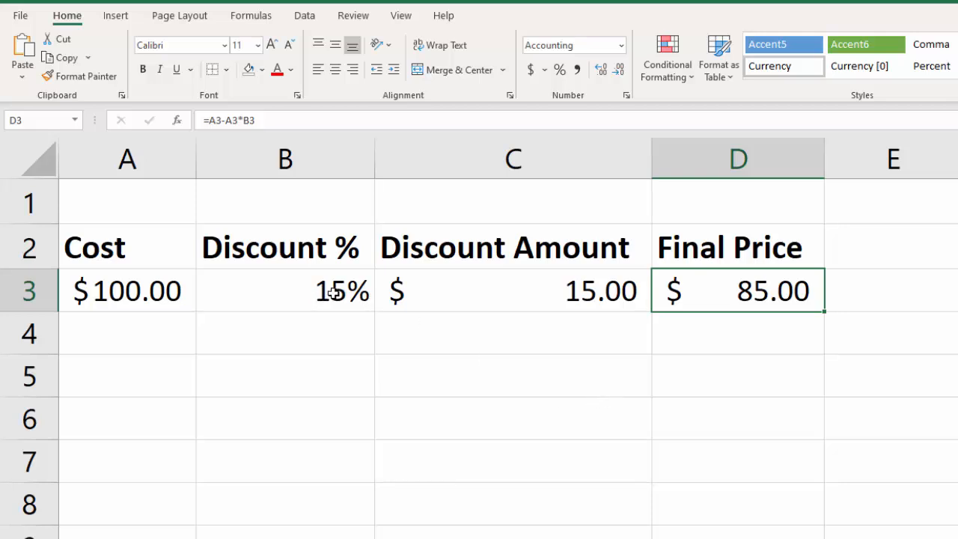
pyautogui.moveTo(352, 300)
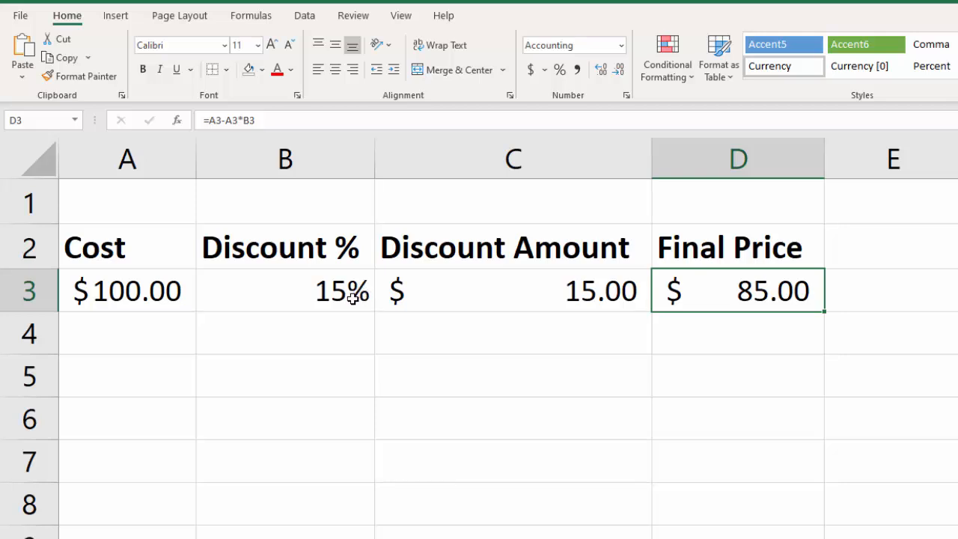
pyautogui.moveTo(350, 299)
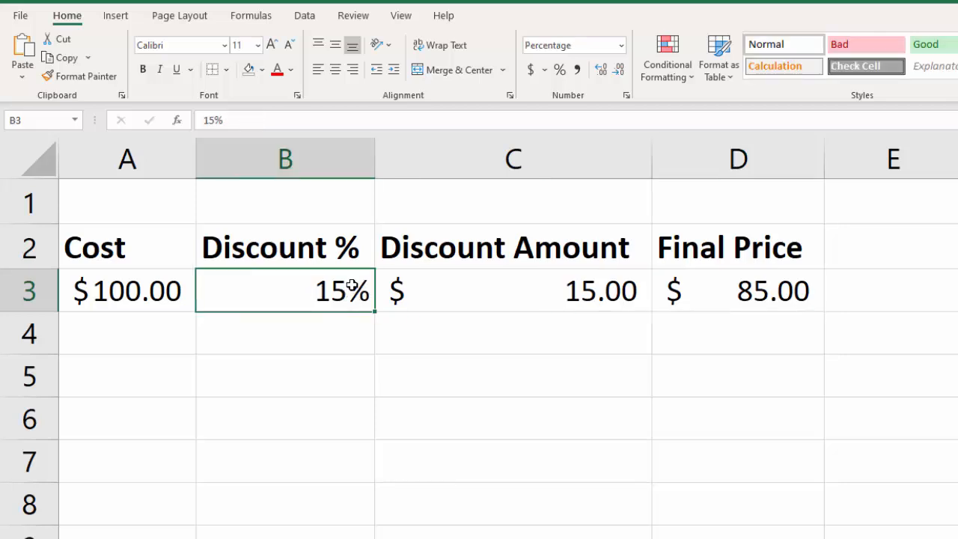
pyautogui.moveTo(313, 291)
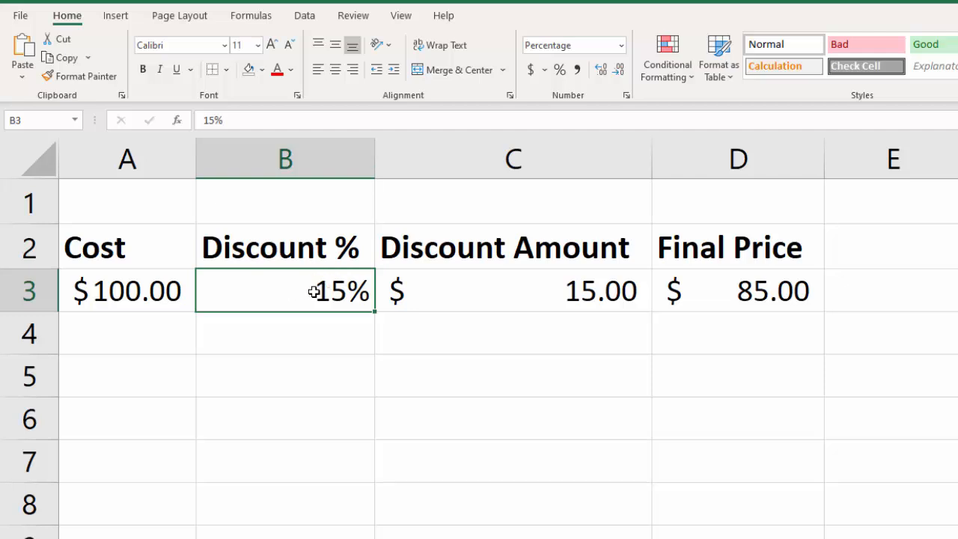
pyautogui.moveTo(364, 298)
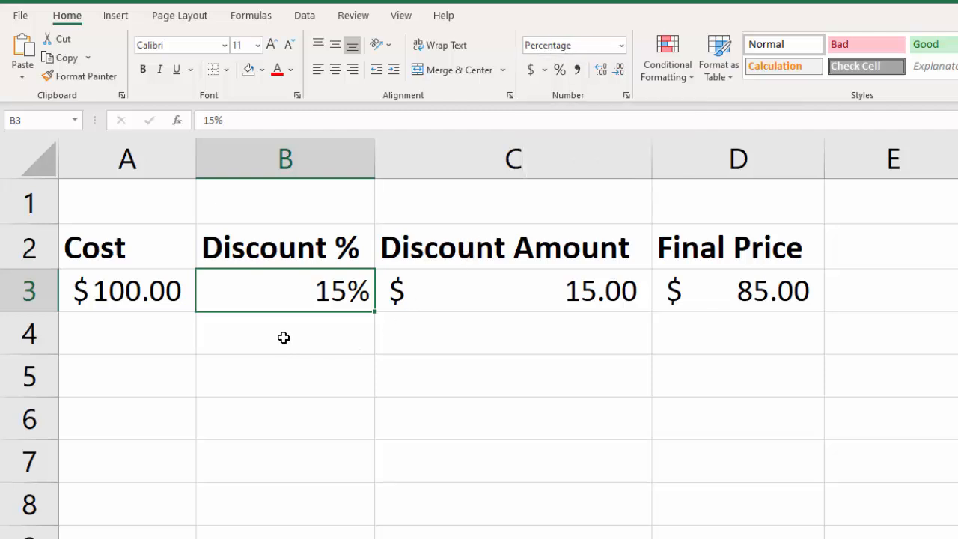
# Enter 15 in B4 and apply Percent Style, which displays it as 1500%
pyautogui.click(284, 333)
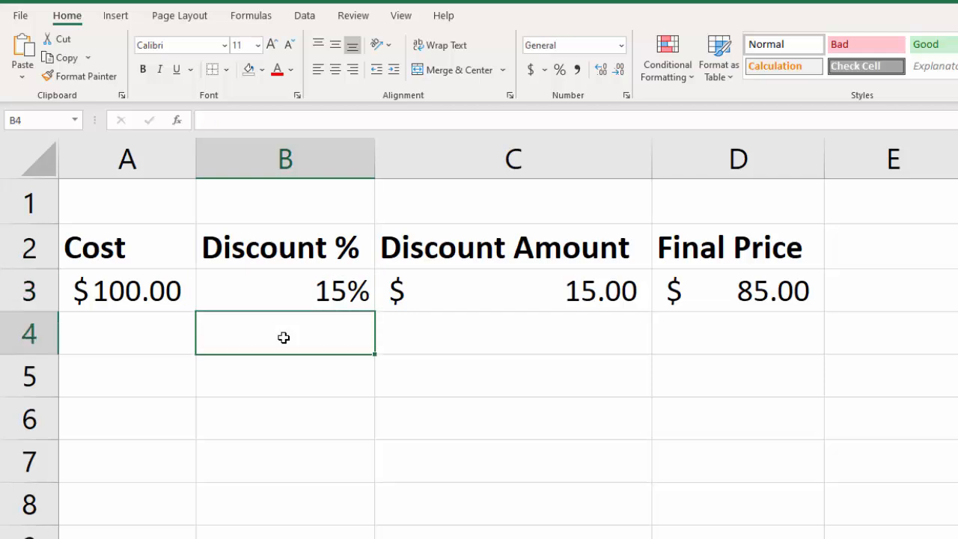
pyautogui.write('15')
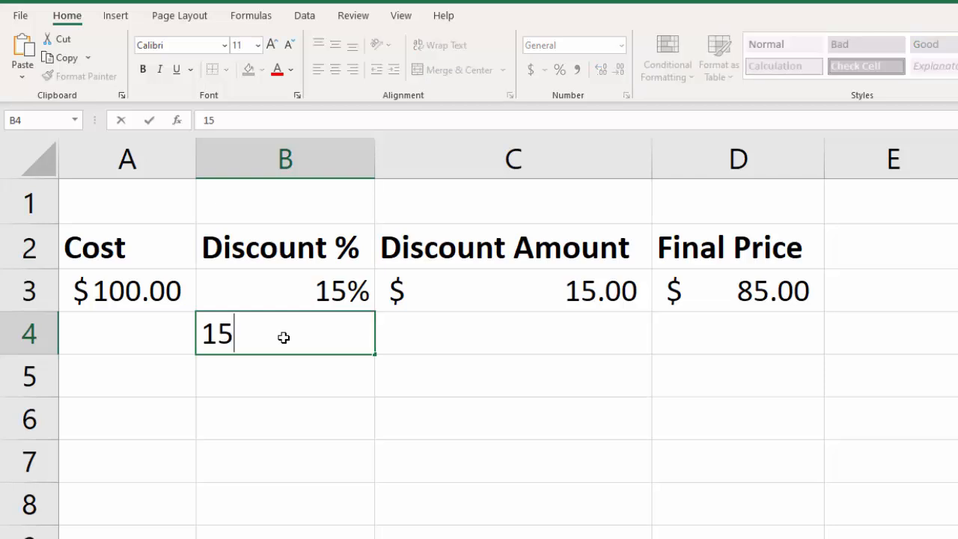
pyautogui.press('enter')
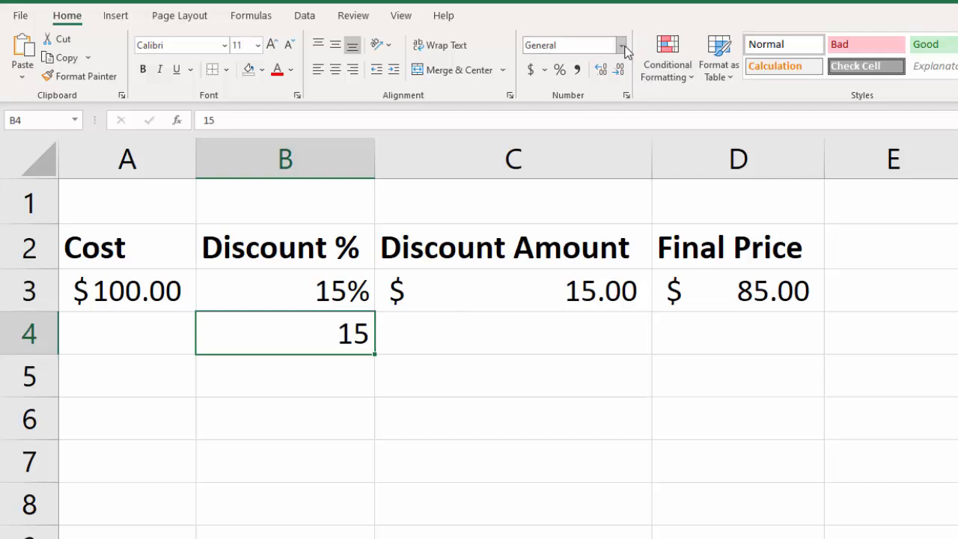
pyautogui.moveTo(560, 70)
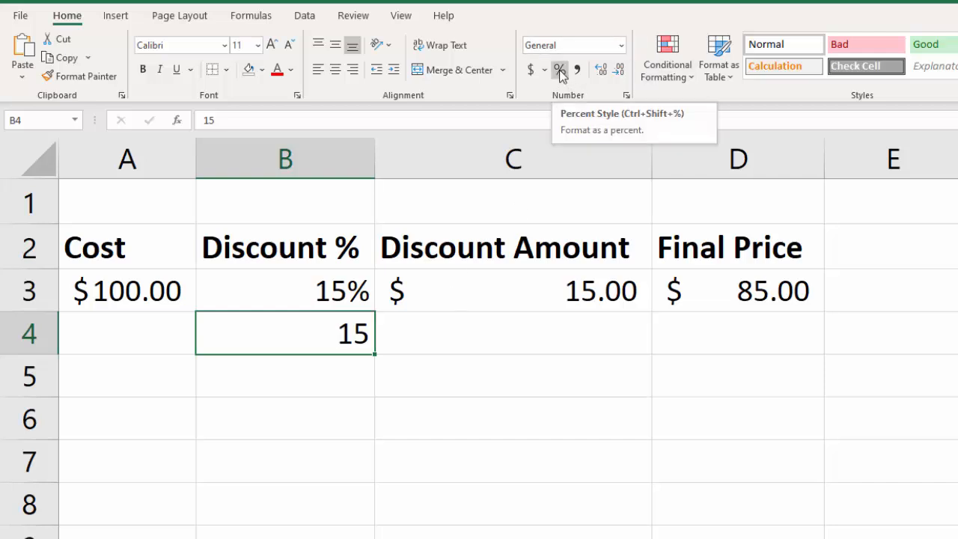
pyautogui.click(559, 69)
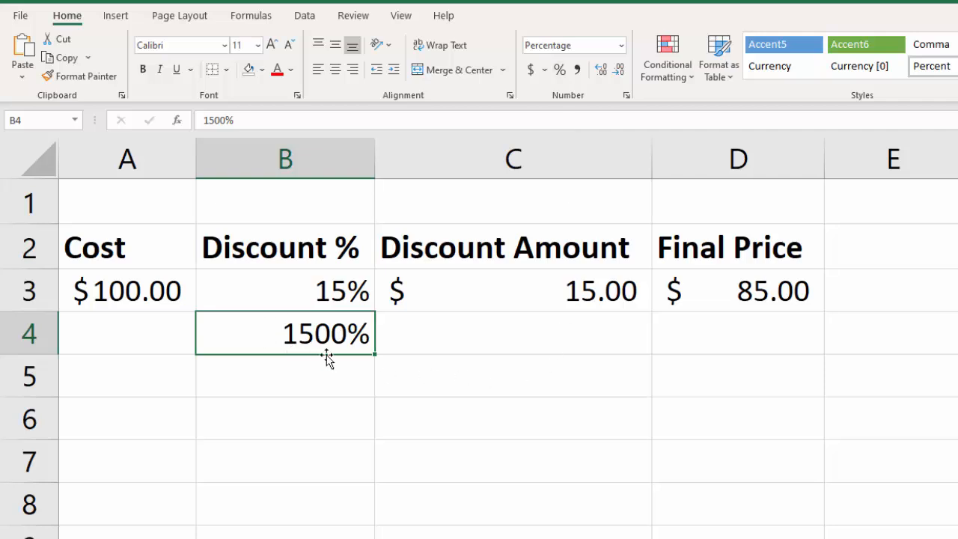
pyautogui.moveTo(355, 358)
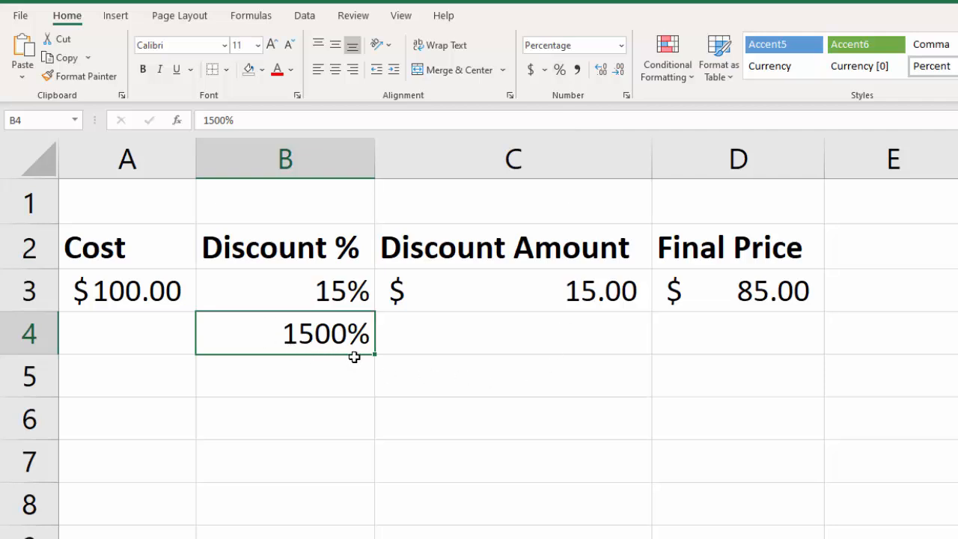
pyautogui.moveTo(352, 396)
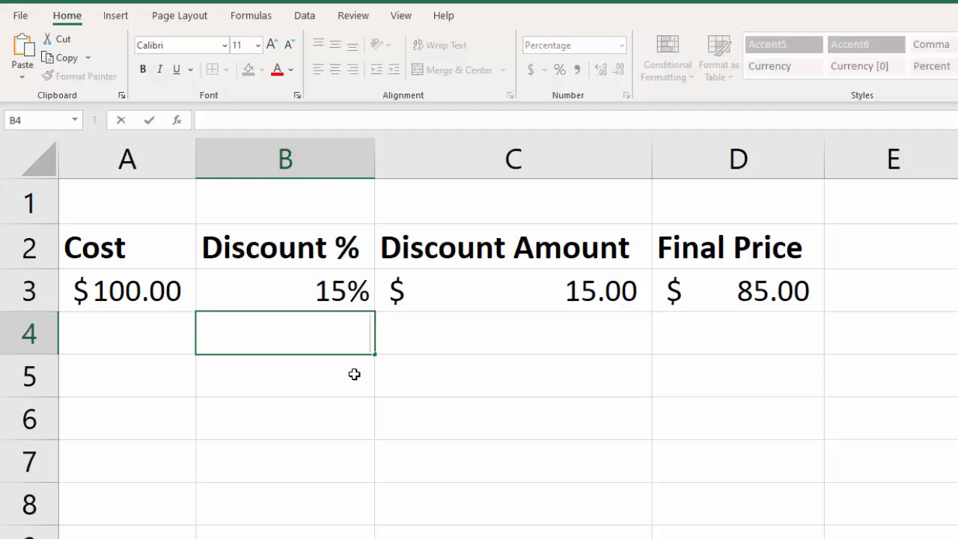
# Re-enter 15 and .1 in cell B4 to test its existing percent format
pyautogui.write('15%')
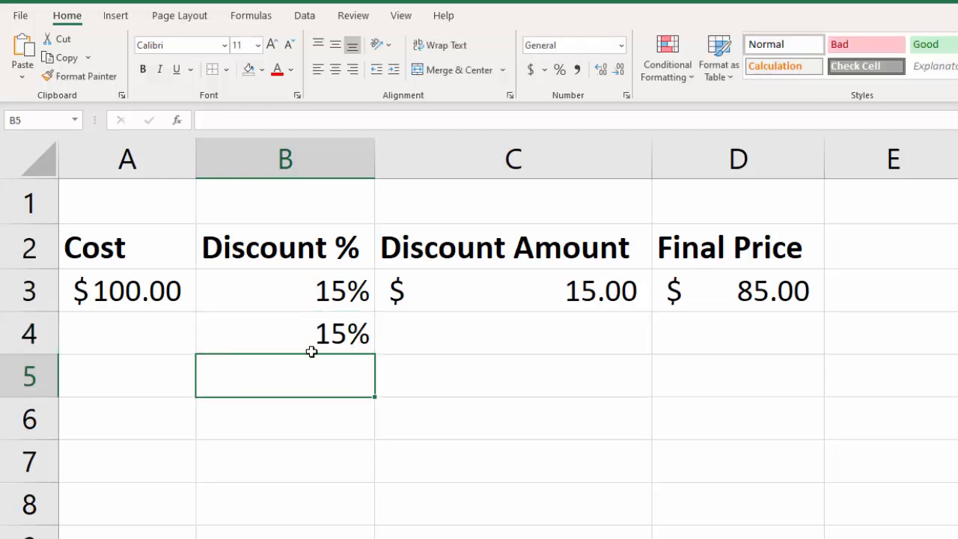
pyautogui.click(284, 333)
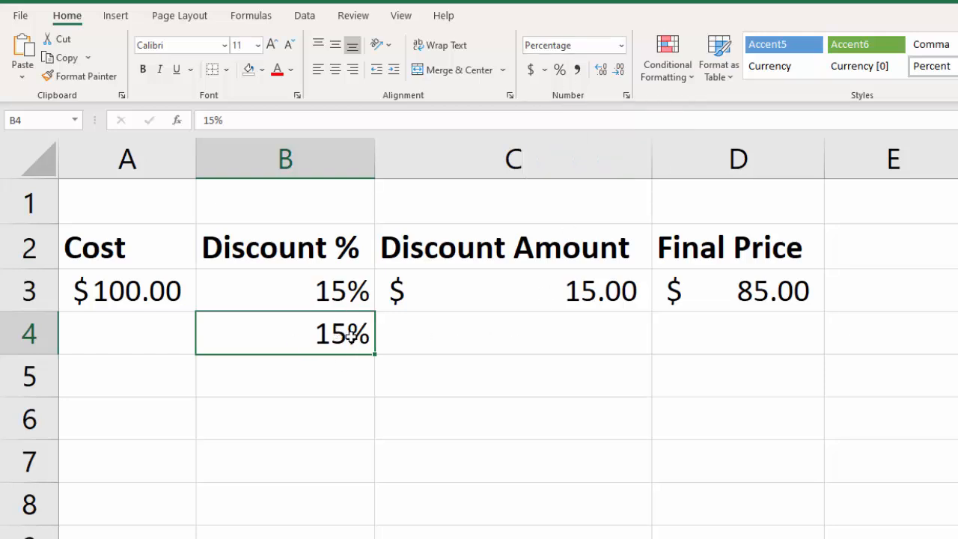
pyautogui.moveTo(358, 354)
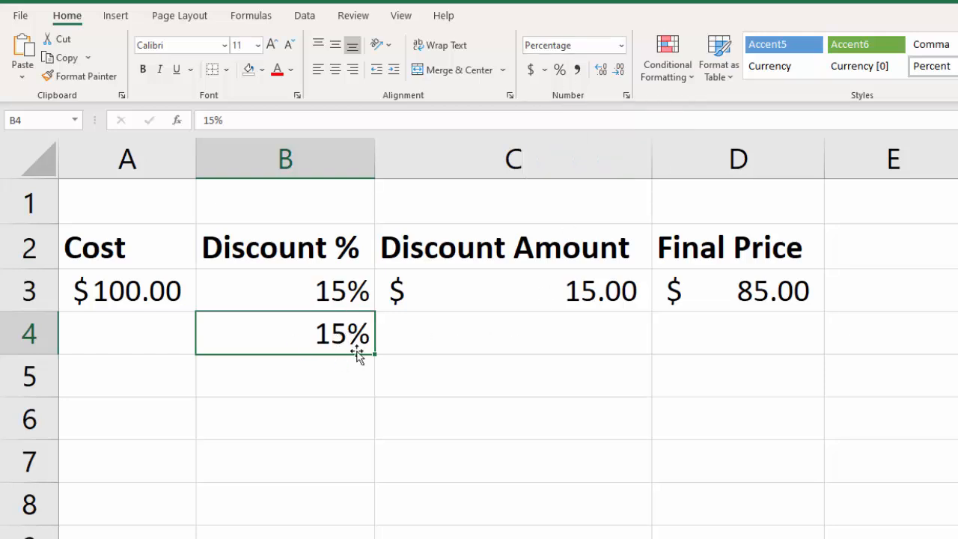
pyautogui.moveTo(337, 397)
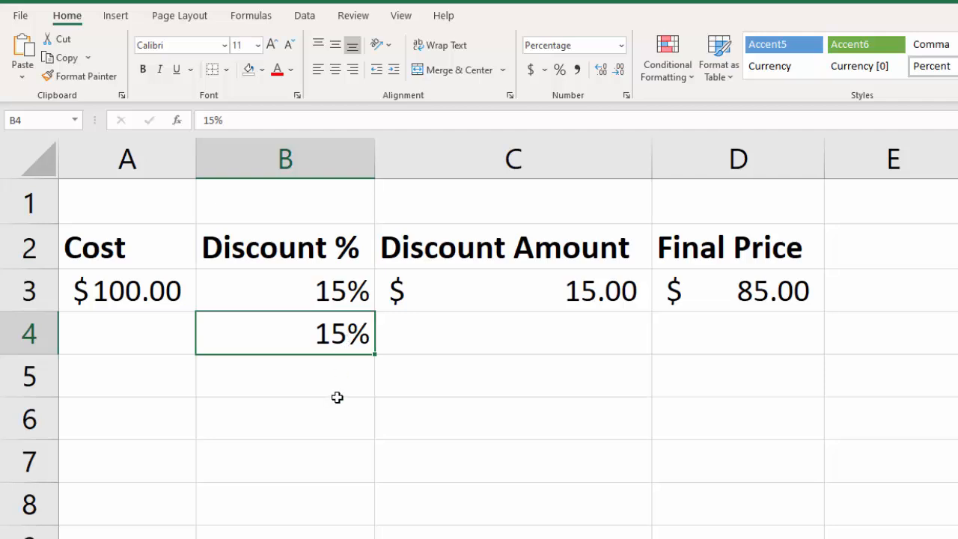
pyautogui.write('.1')
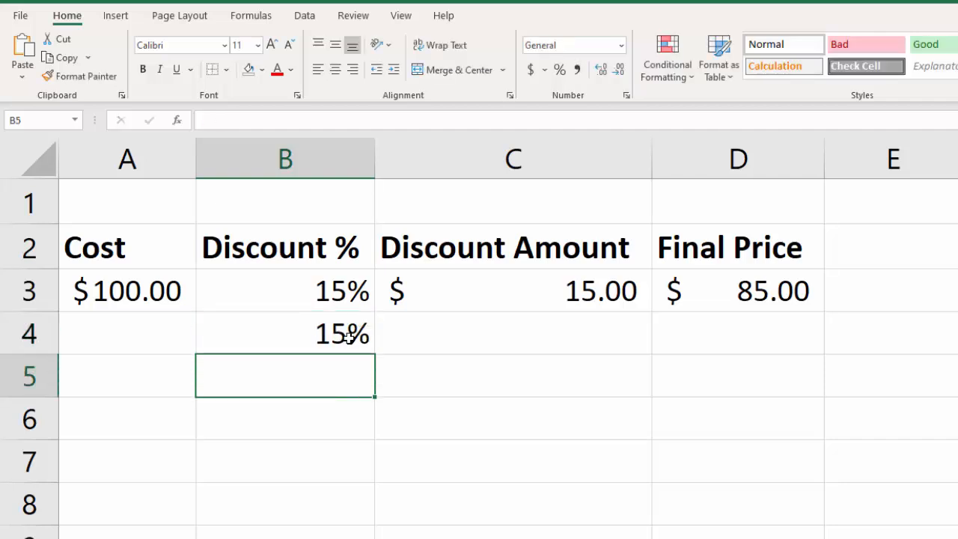
pyautogui.click(285, 333)
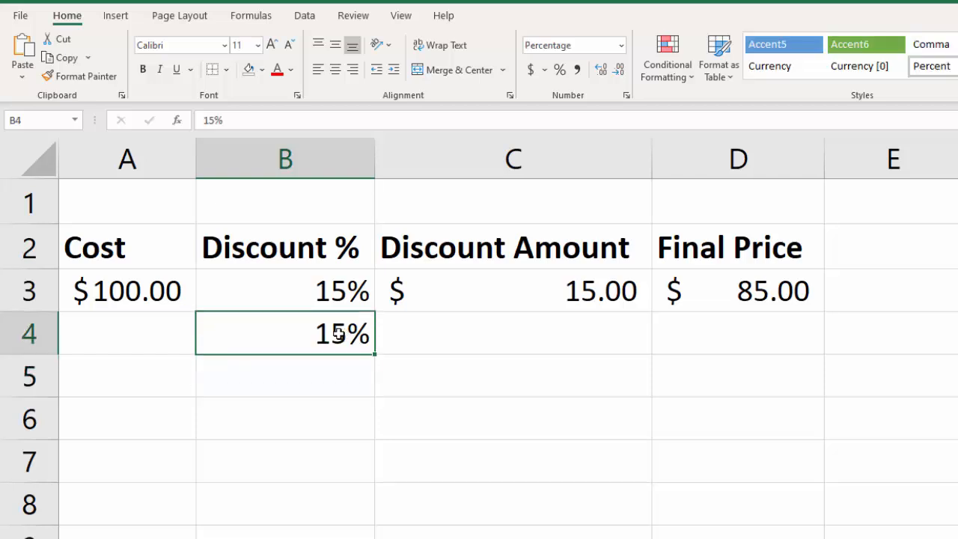
pyautogui.moveTo(349, 357)
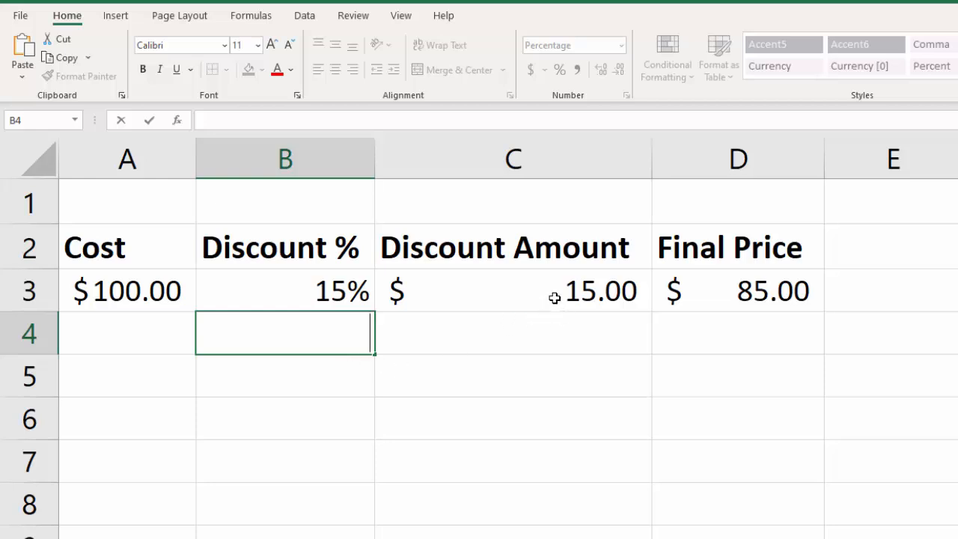
pyautogui.moveTo(541, 290)
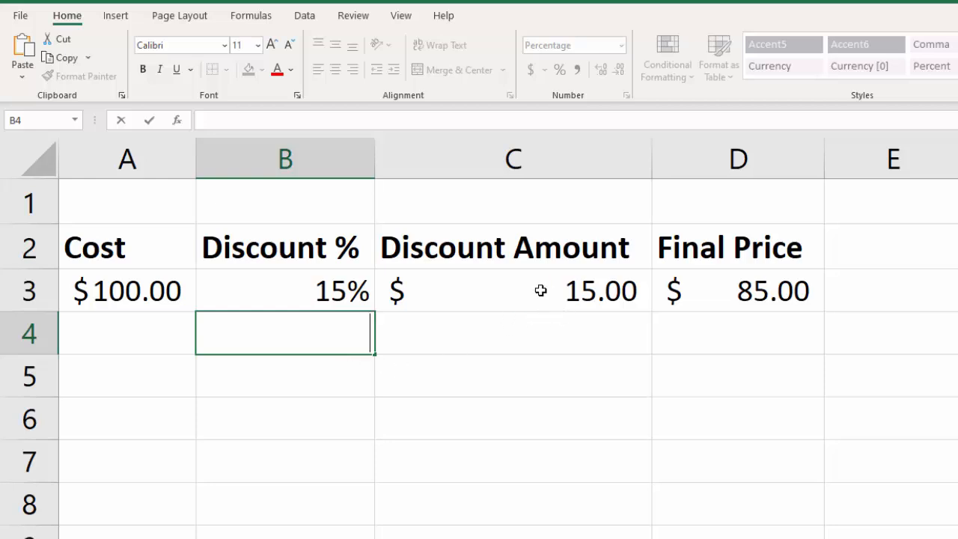
# Rebuild the formula =A3*B3 in Discount Amount cell C3
pyautogui.click(514, 291)
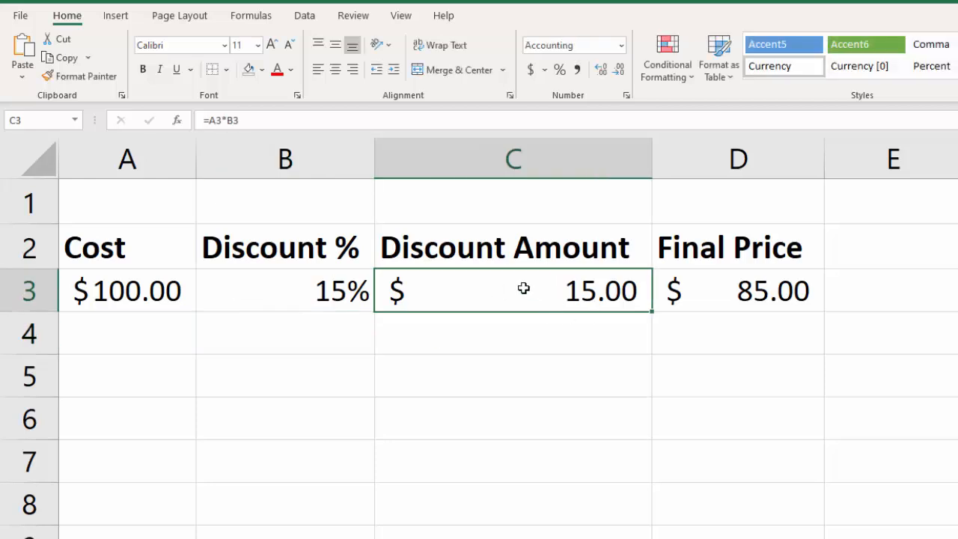
pyautogui.moveTo(524, 291)
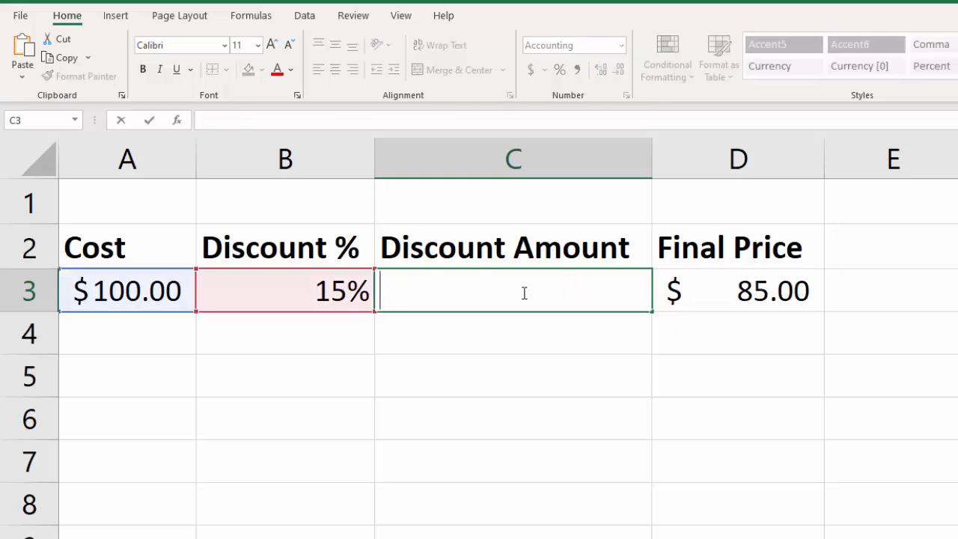
pyautogui.write('=')
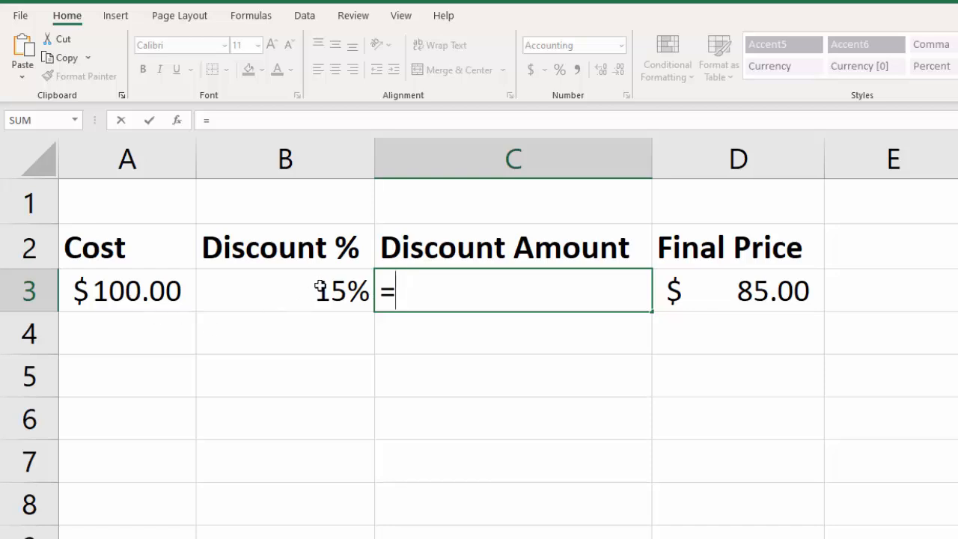
pyautogui.moveTo(181, 299)
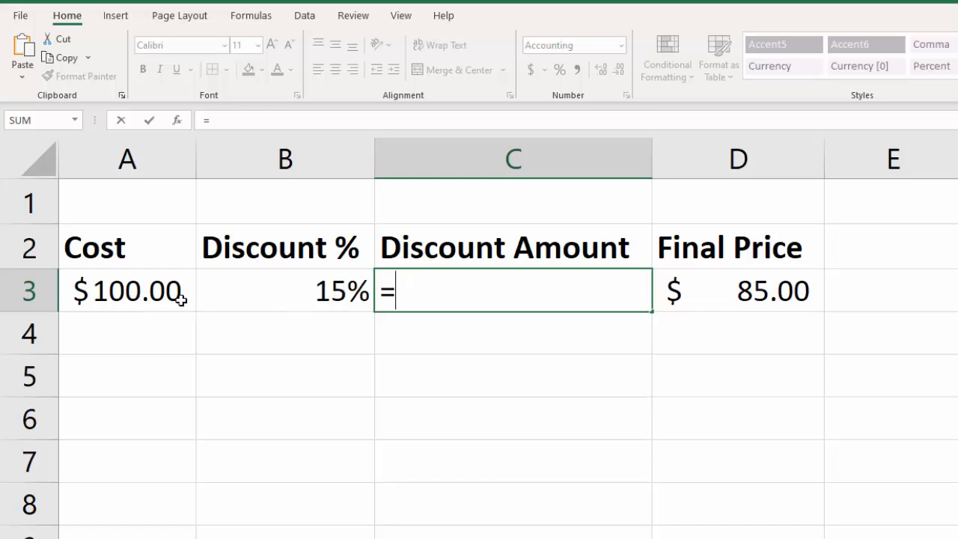
pyautogui.moveTo(143, 292)
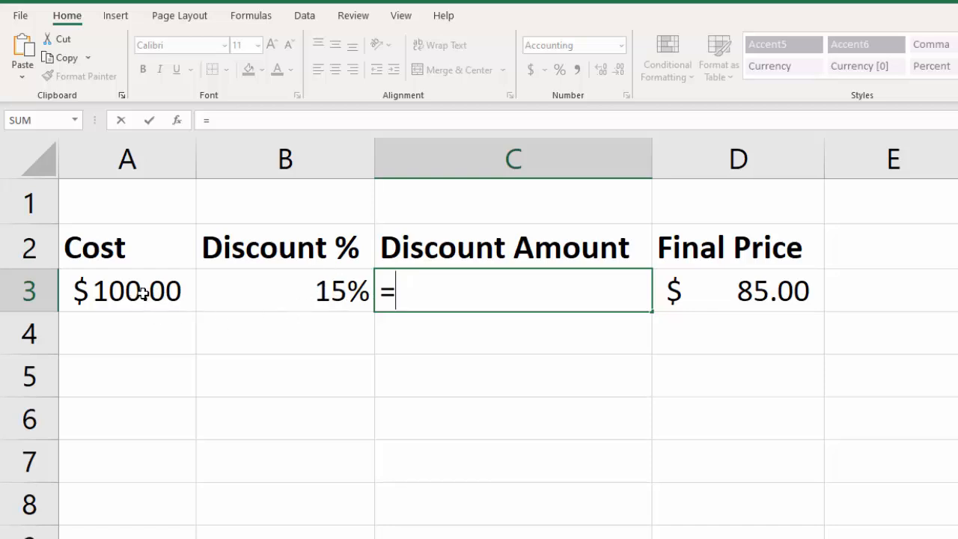
pyautogui.click(127, 291)
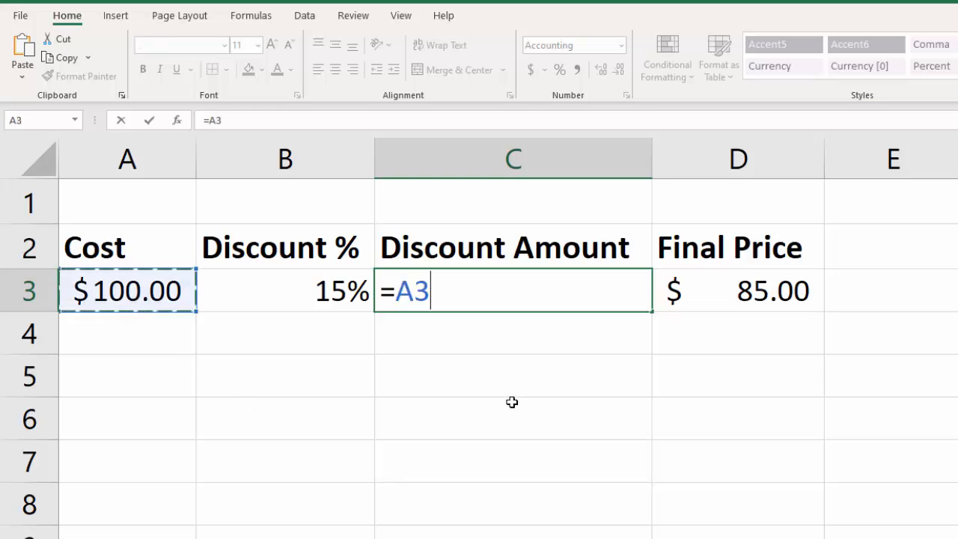
pyautogui.write('*')
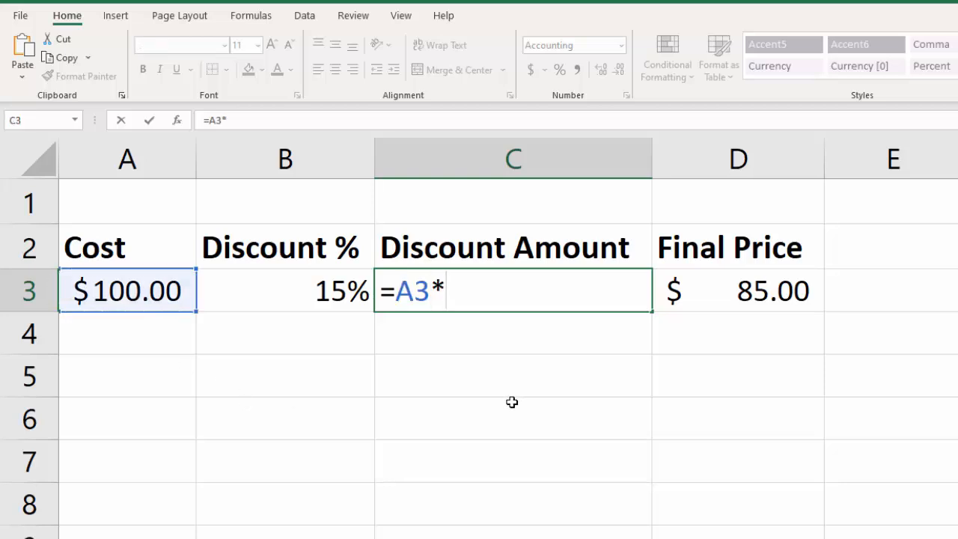
pyautogui.moveTo(305, 293)
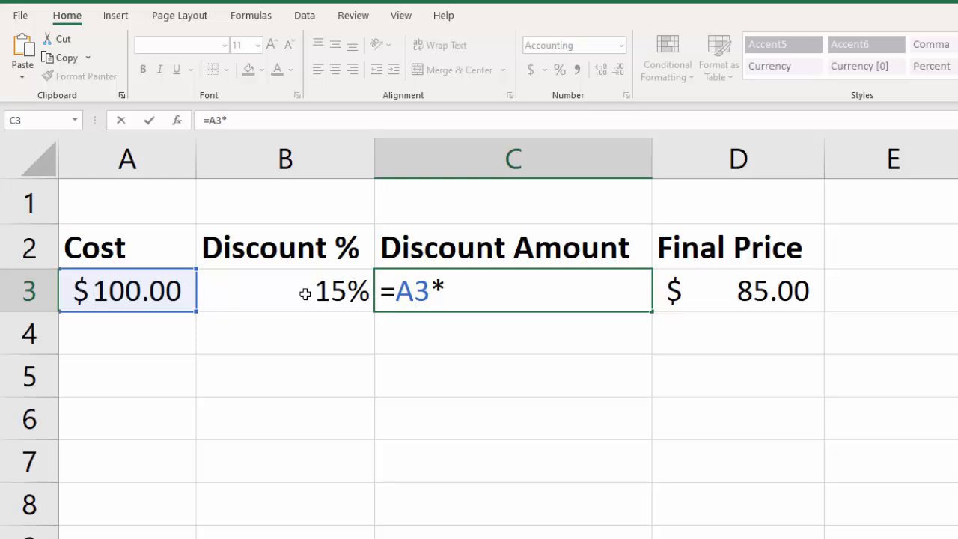
pyautogui.click(285, 291)
pyautogui.write('=A3-A3*B3')
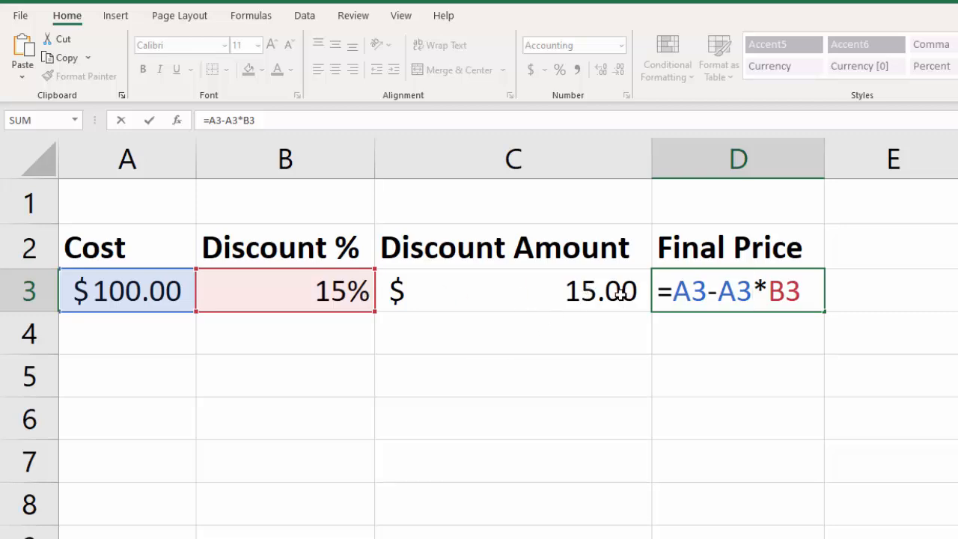
pyautogui.moveTo(734, 315)
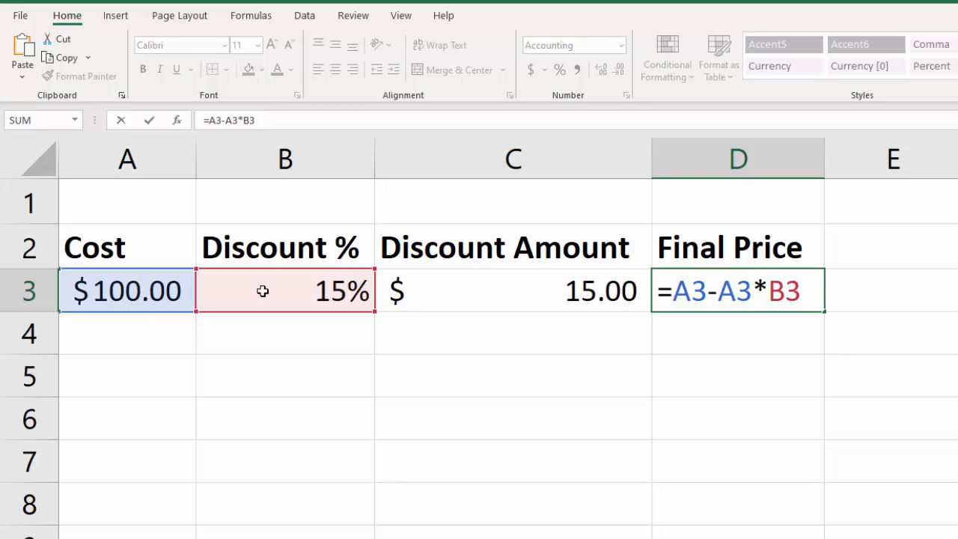
pyautogui.moveTo(339, 297)
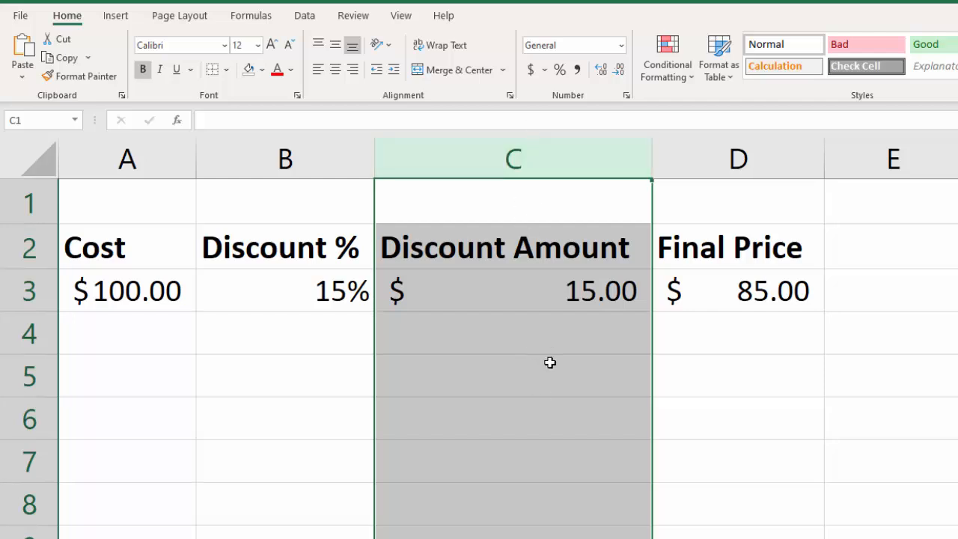
pyautogui.moveTo(762, 294)
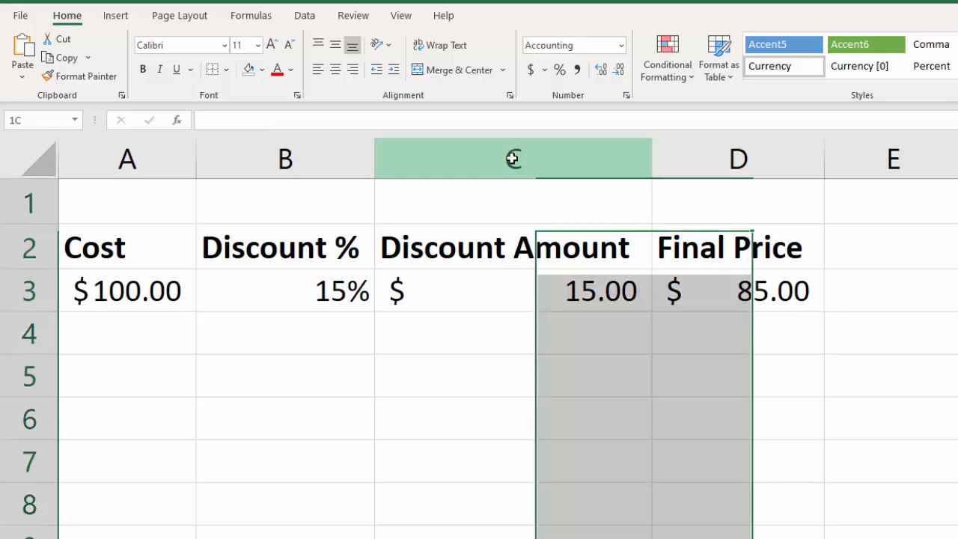
pyautogui.rightClick(513, 158)
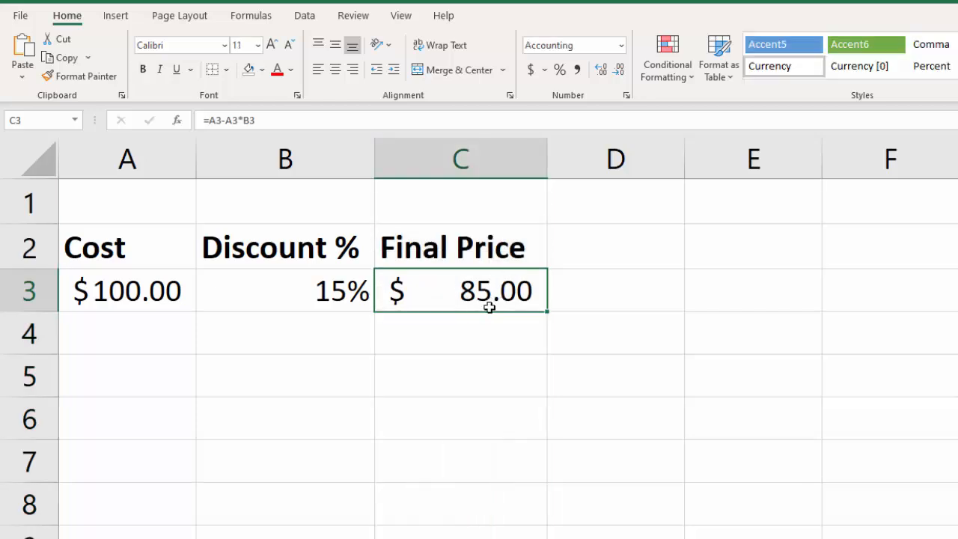
pyautogui.moveTo(489, 306)
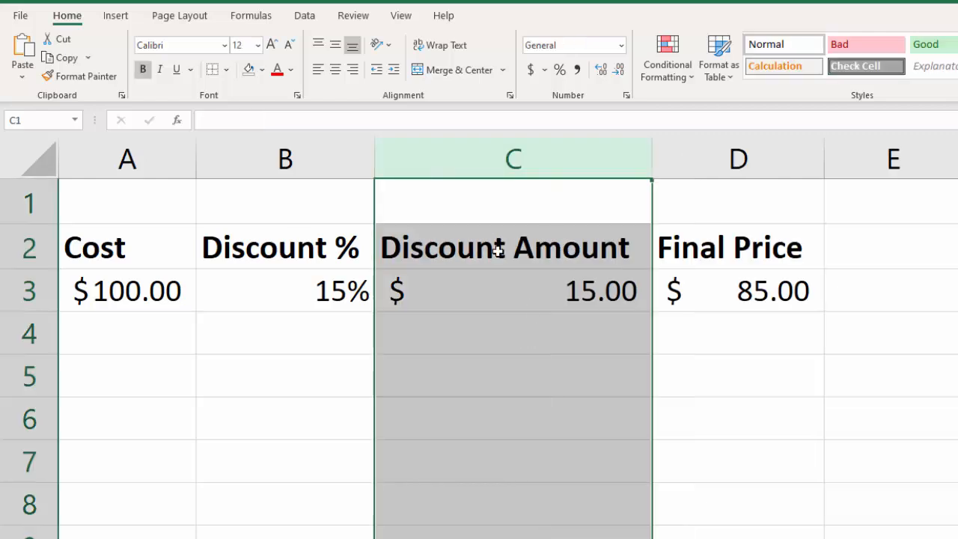
pyautogui.click(738, 291)
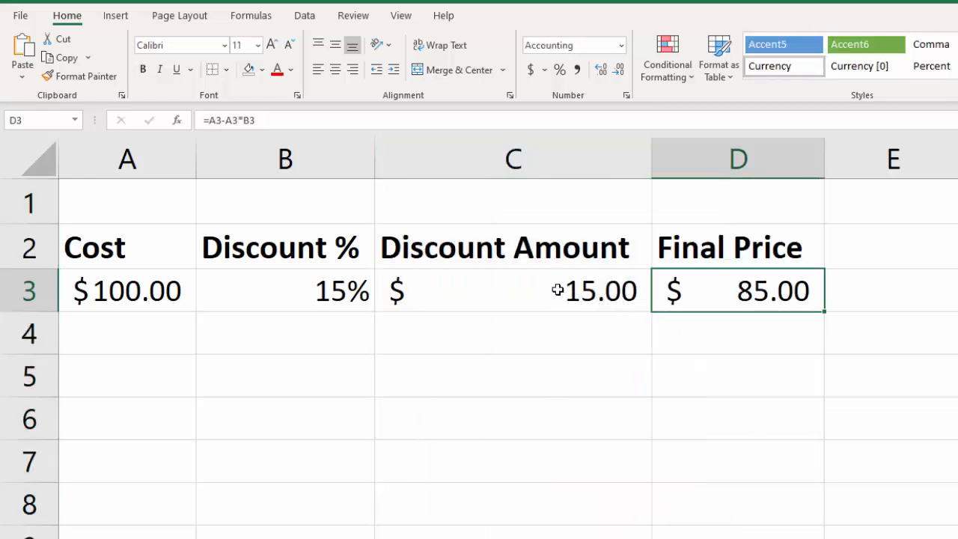
pyautogui.moveTo(556, 293)
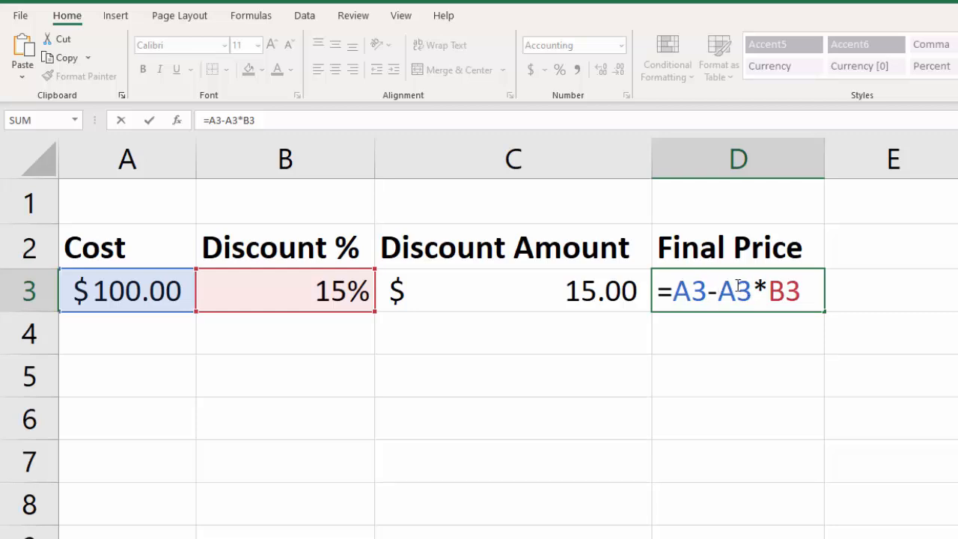
pyautogui.moveTo(715, 290); pyautogui.dragTo(800, 291)
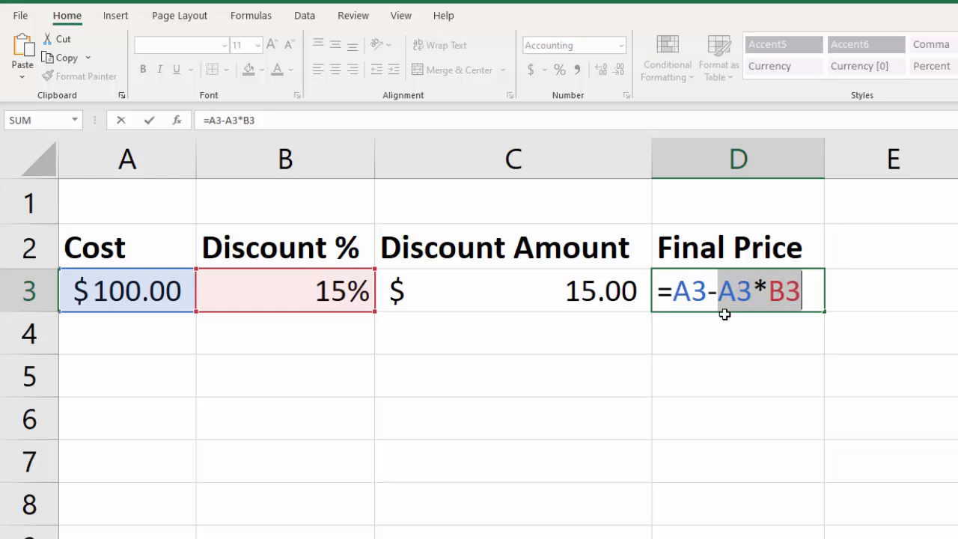
pyautogui.moveTo(126, 292)
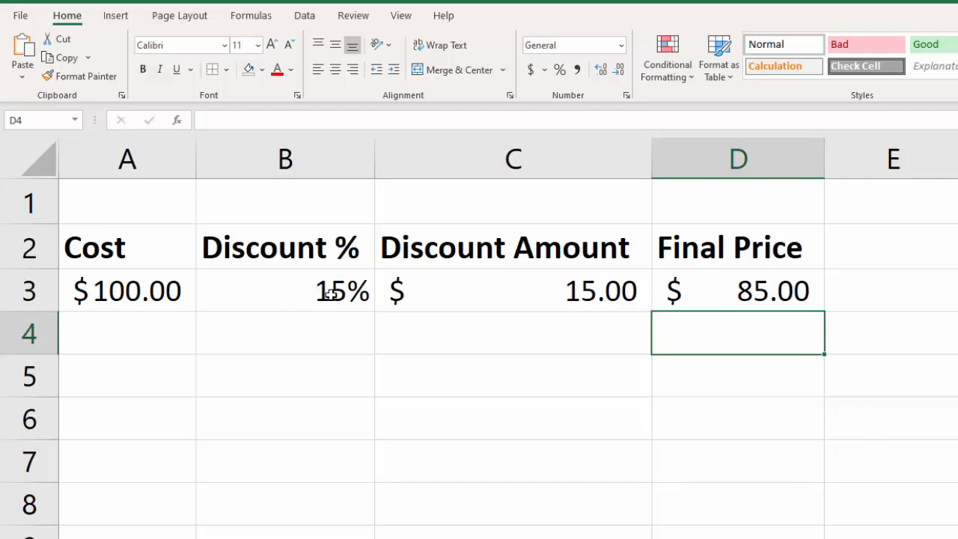
pyautogui.moveTo(469, 476)
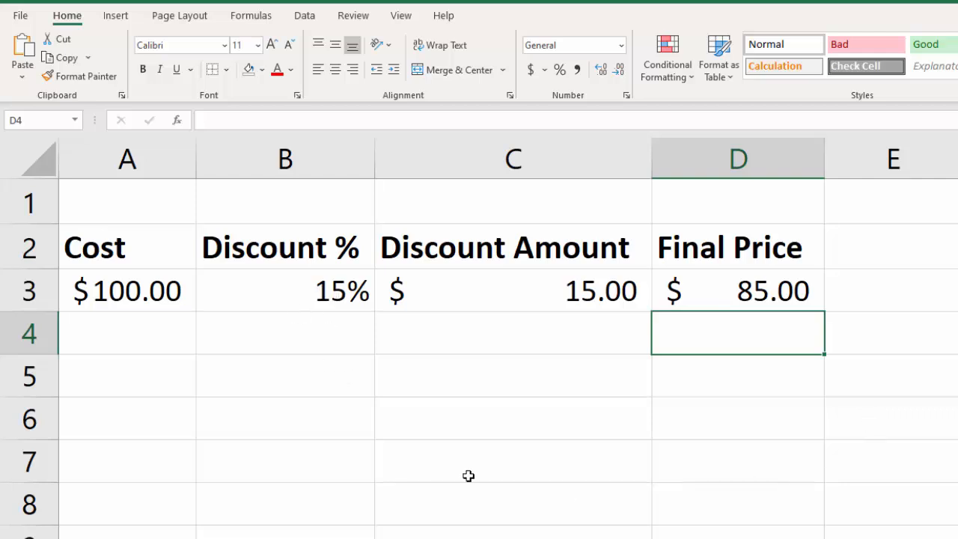